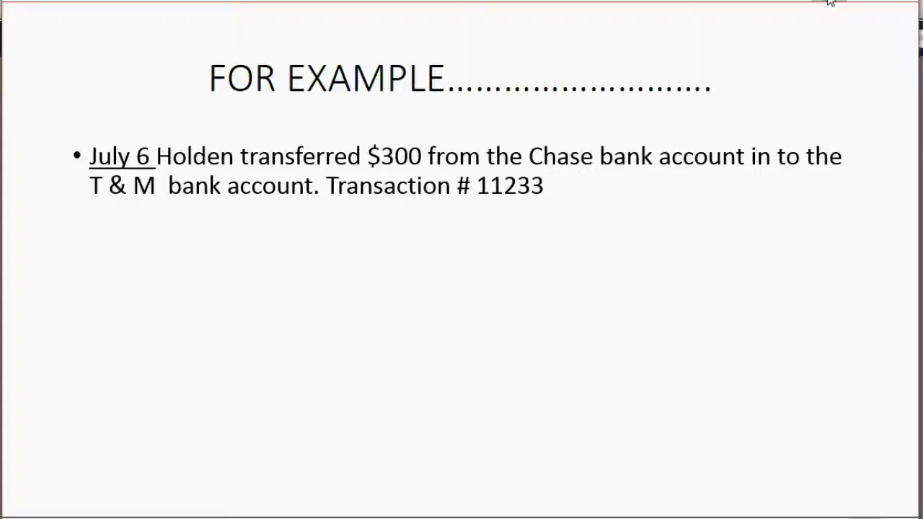
mouse_move(830, 3)
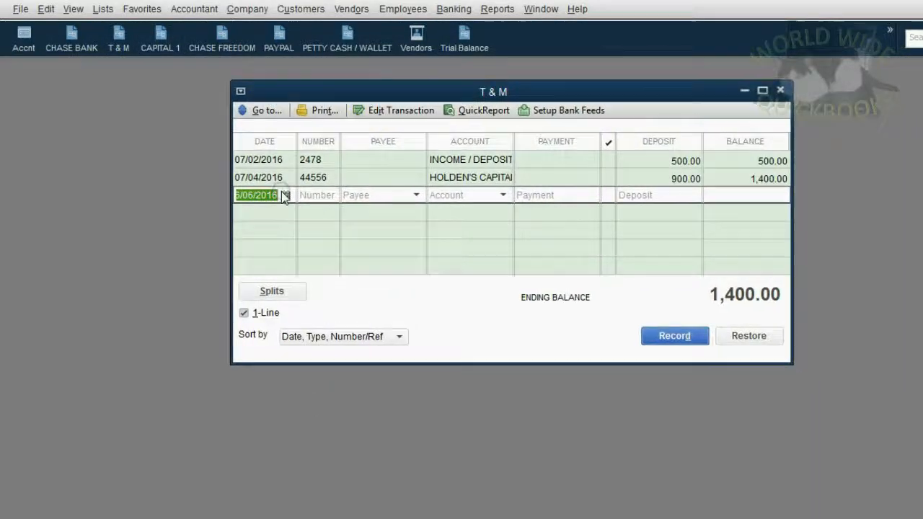
Date the new T & M register entry 07/06/2016 and number it 11233
left_click(286, 194)
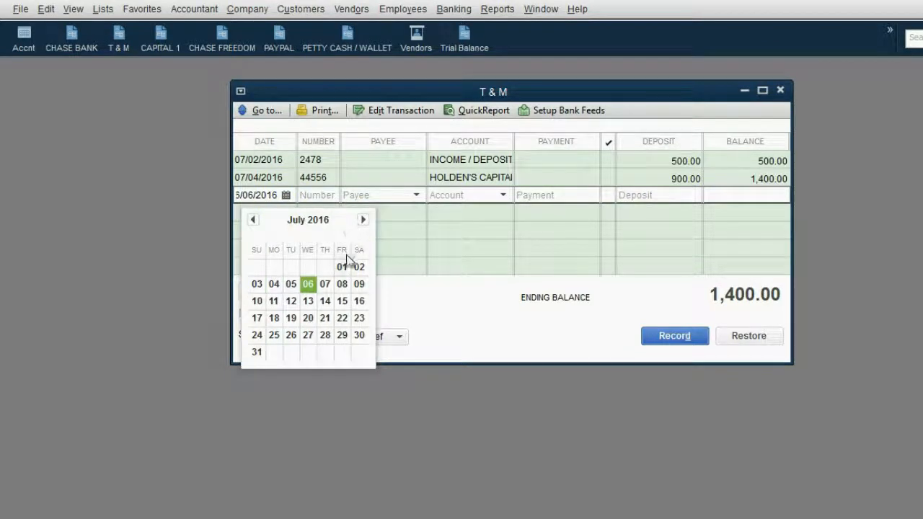
left_click(308, 284)
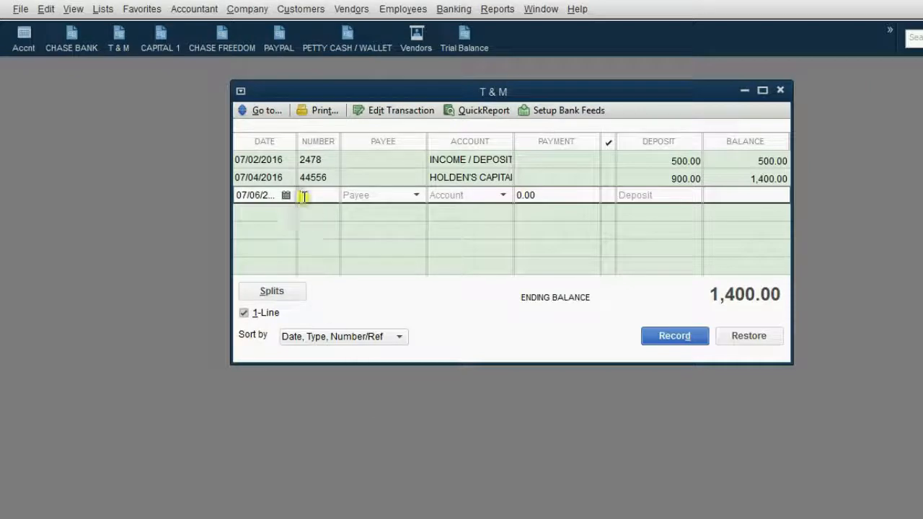
type("11233")
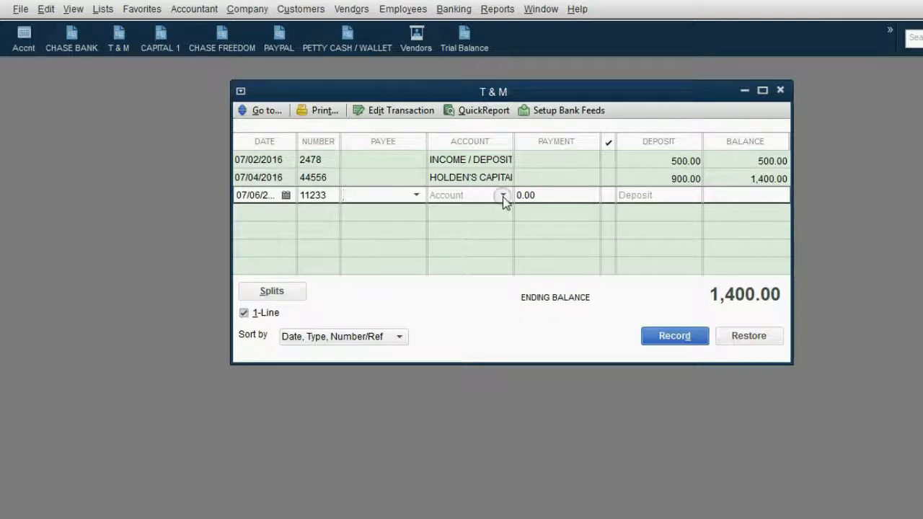
mouse_move(480, 132)
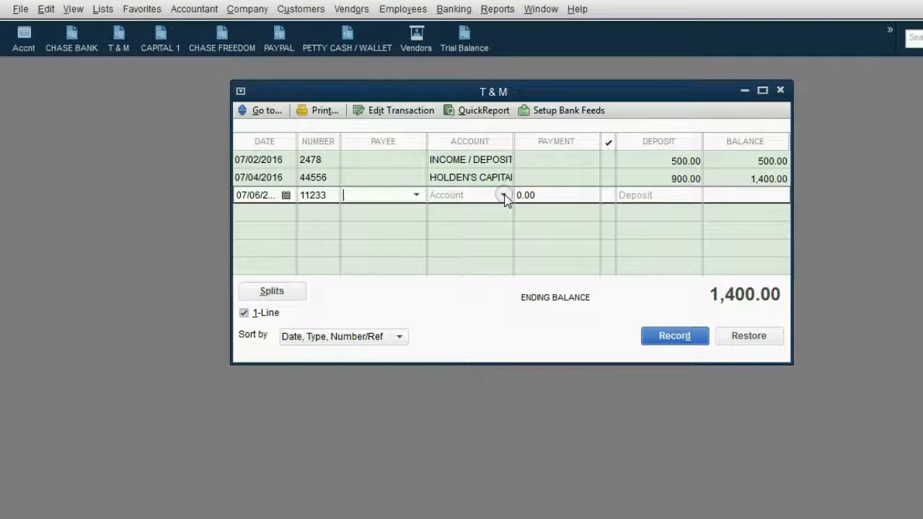
left_click(504, 195)
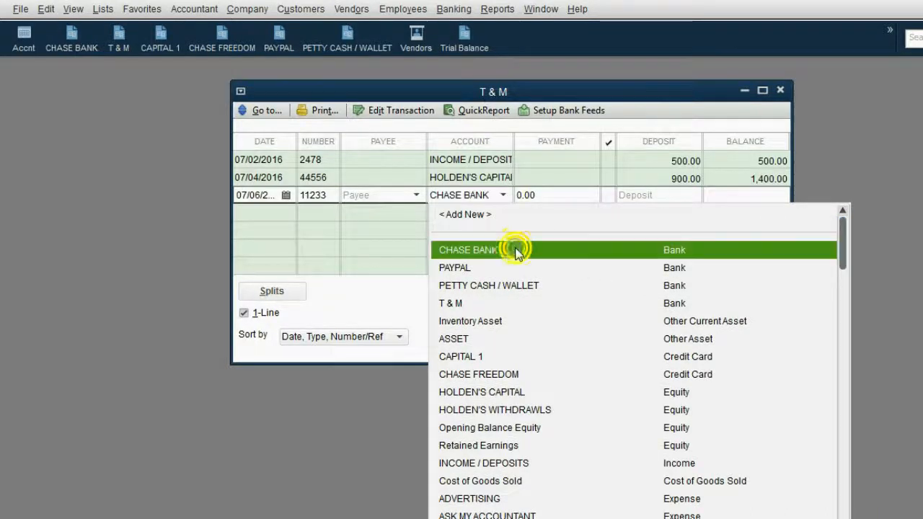
Set the July 6 T & M entry's account to CHASE BANK and enter a 300 deposit
left_click(467, 249)
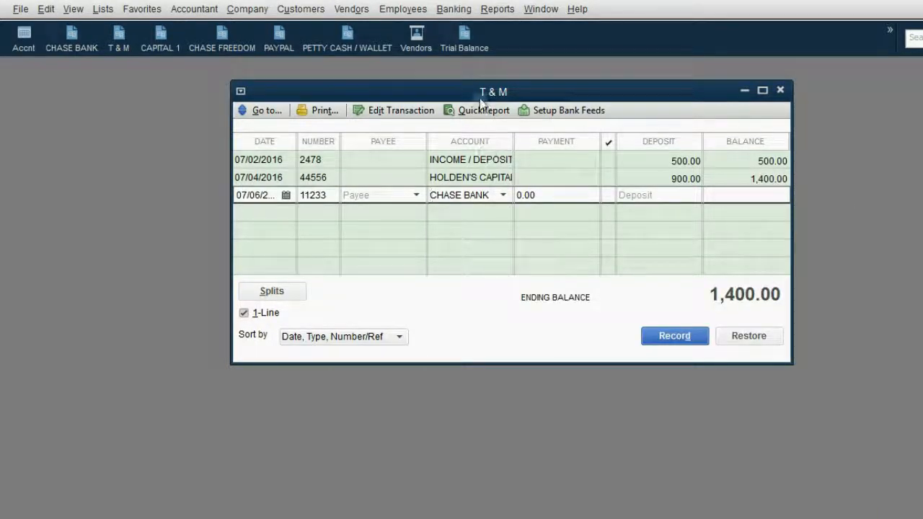
left_click_drag(493, 92, 607, 88)
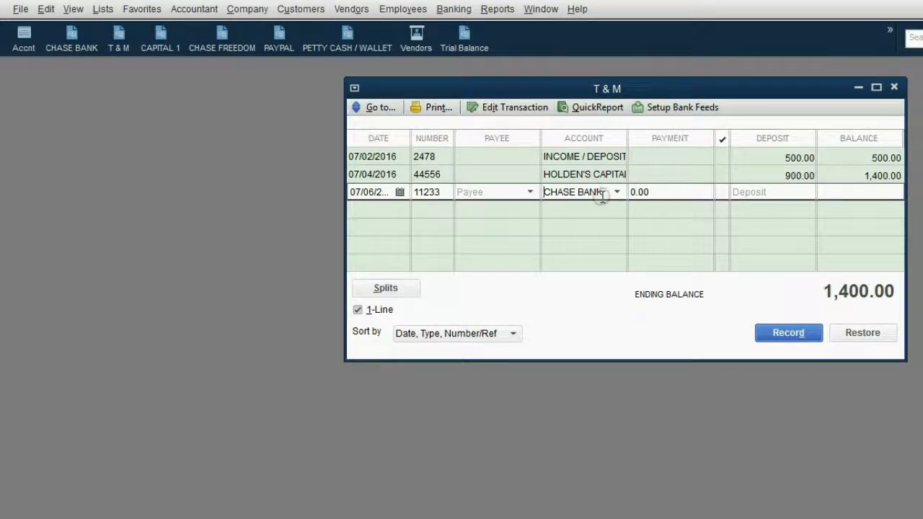
mouse_move(600, 196)
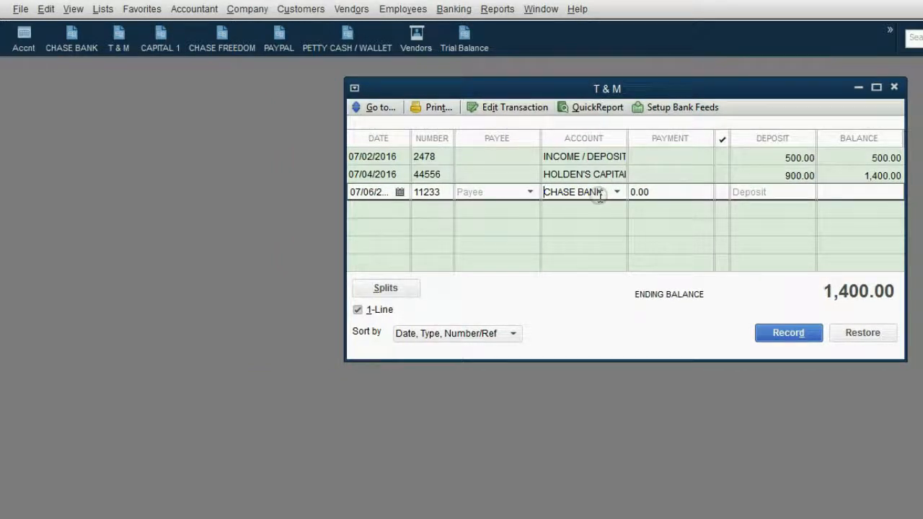
mouse_move(608, 88)
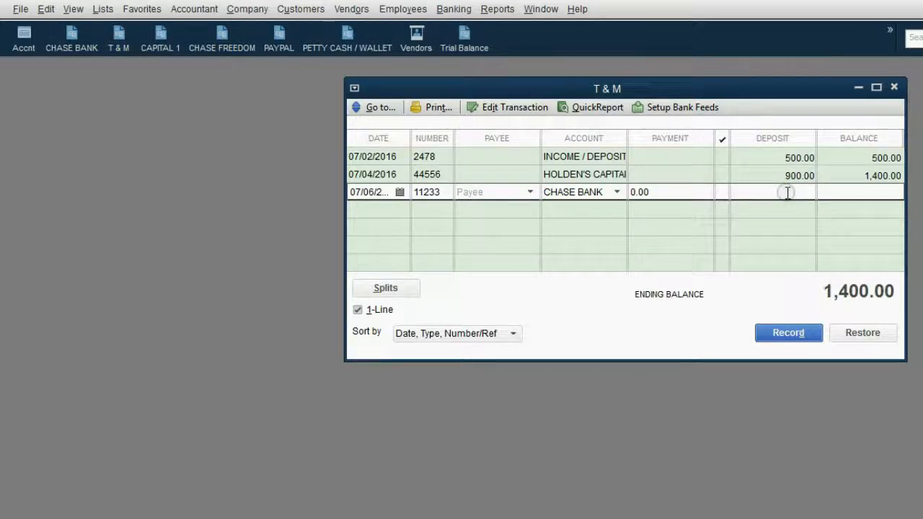
type("3")
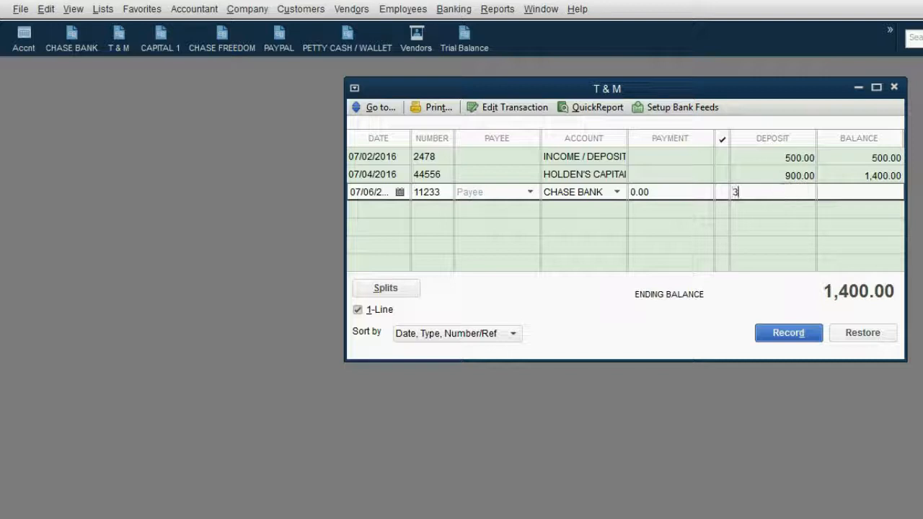
type("00")
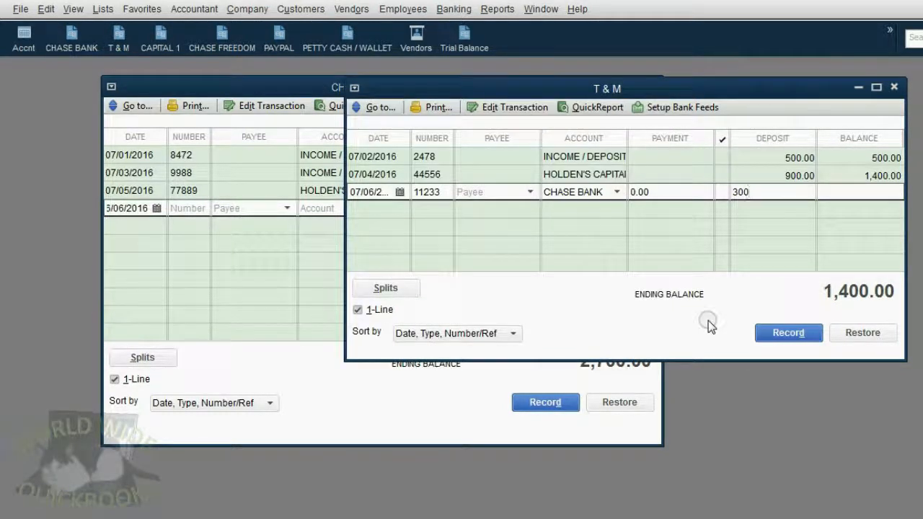
Record the $300 T & M transfer, producing a matching 300.00 Chase Bank payment
left_click(787, 333)
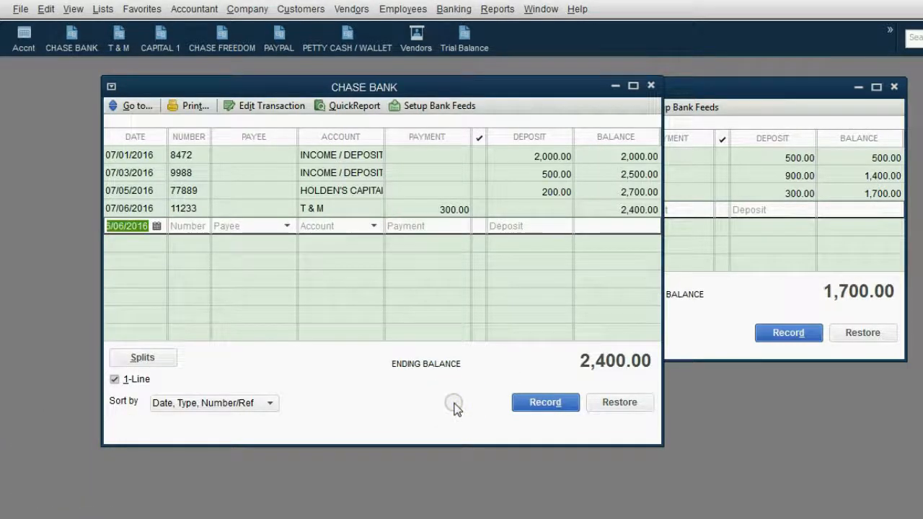
mouse_move(523, 382)
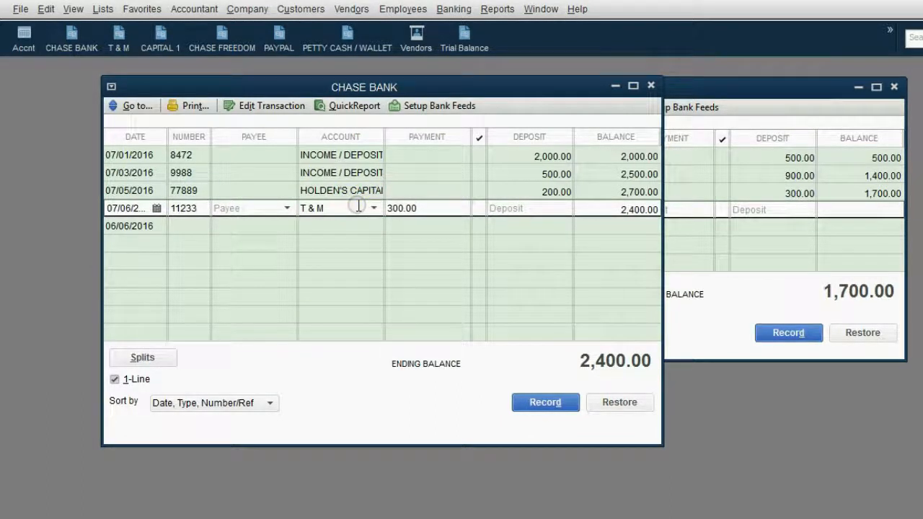
mouse_move(628, 294)
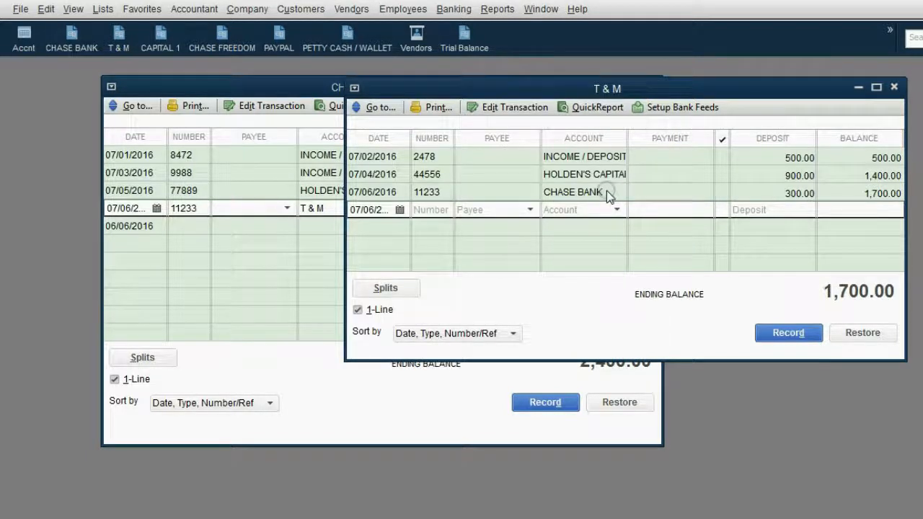
Open the recorded July 6 transfer in the T & M register to compare with Chase Bank
left_click(584, 192)
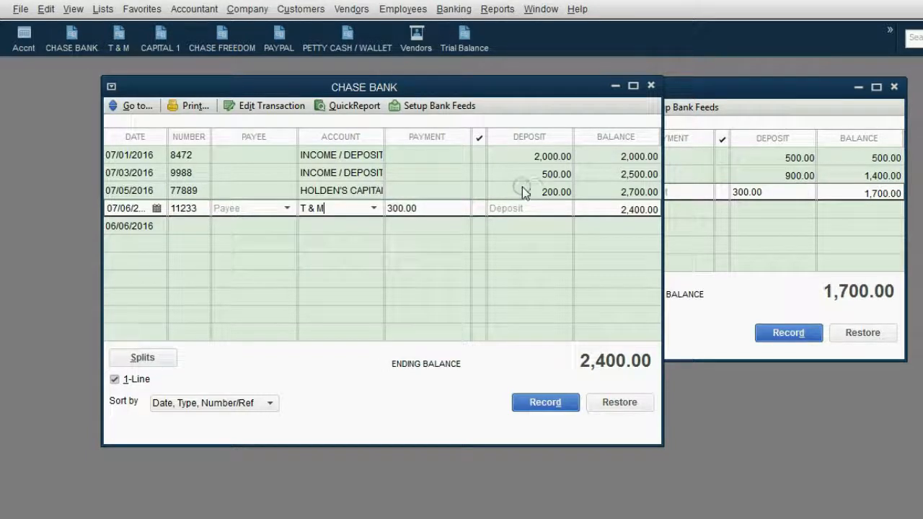
mouse_move(797, 261)
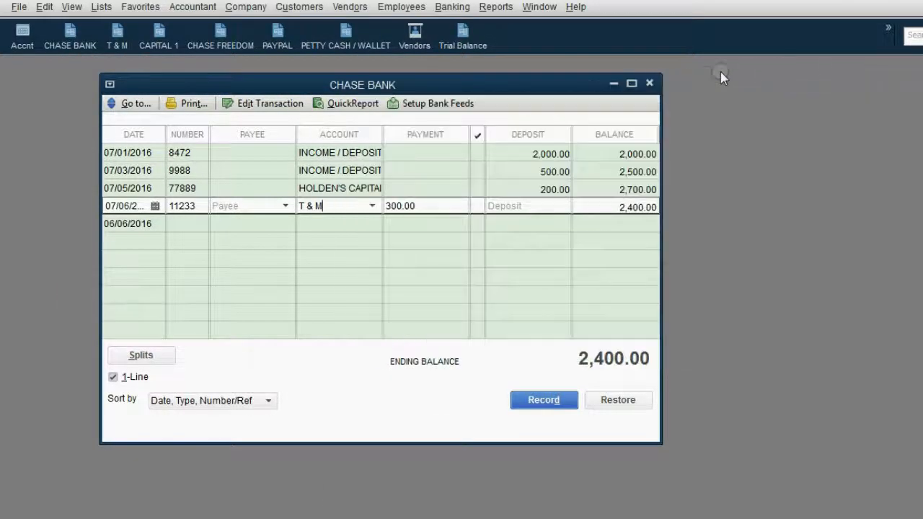
Start a PayPal register entry dated 07/07/2016, number 191919, with account CHASE BANK
left_click(277, 35)
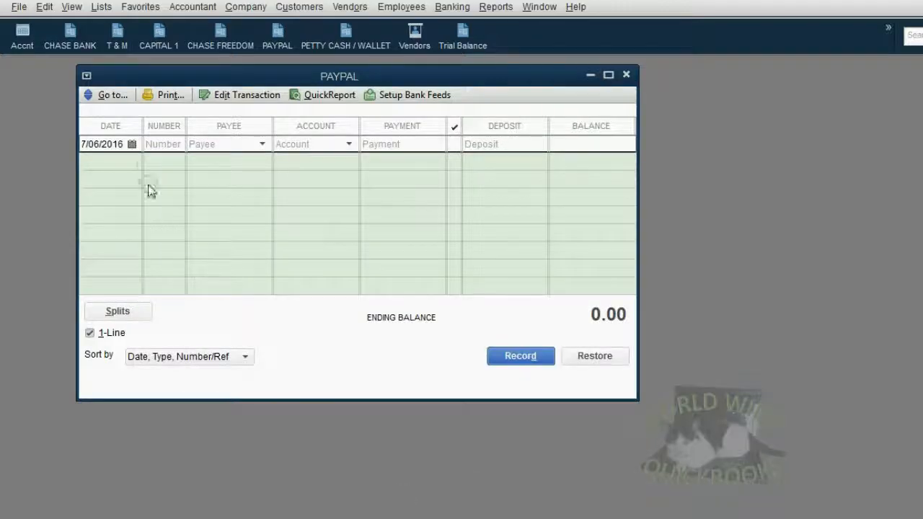
left_click(132, 145)
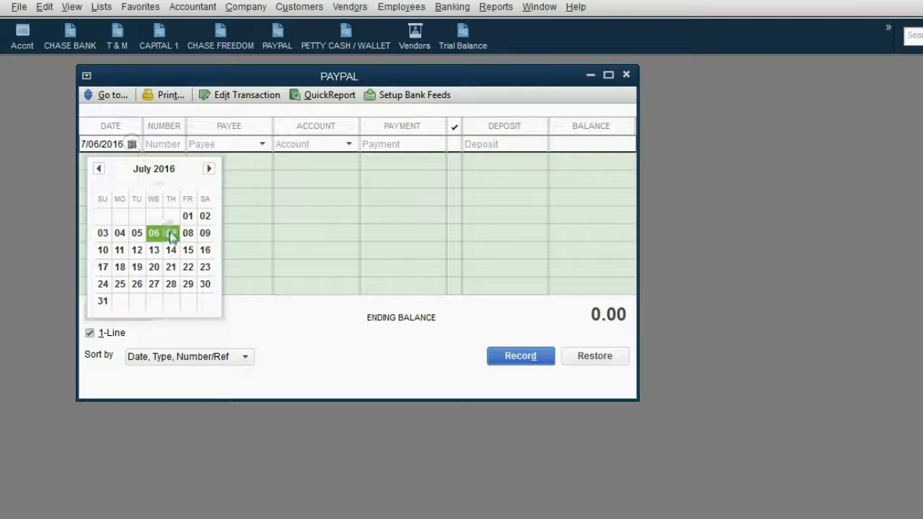
left_click(171, 233)
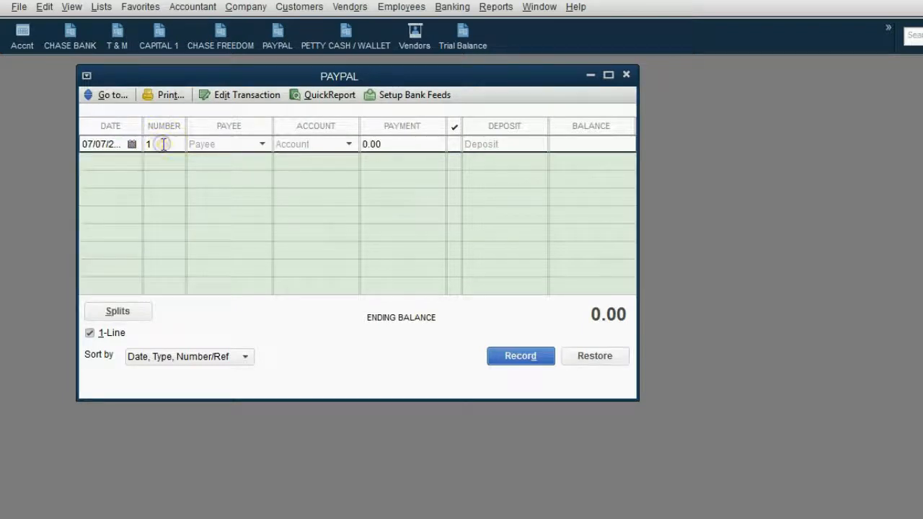
type("191919")
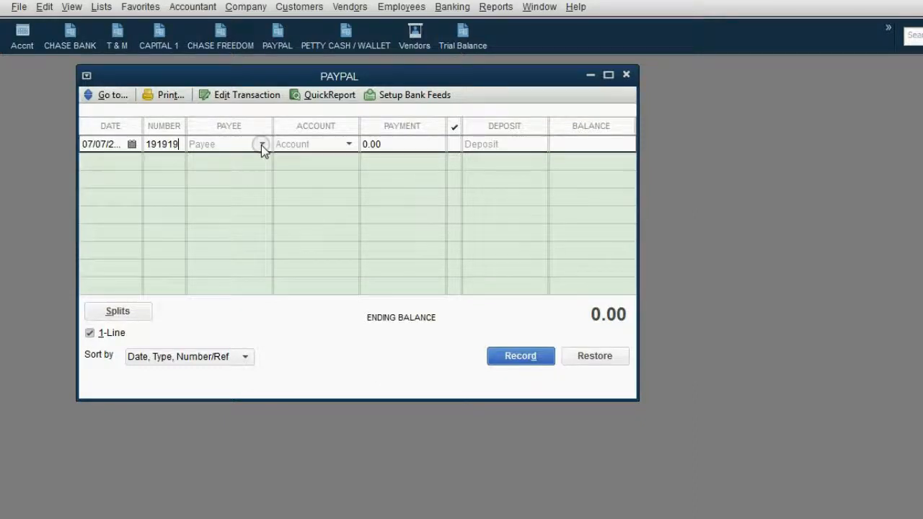
left_click(261, 144)
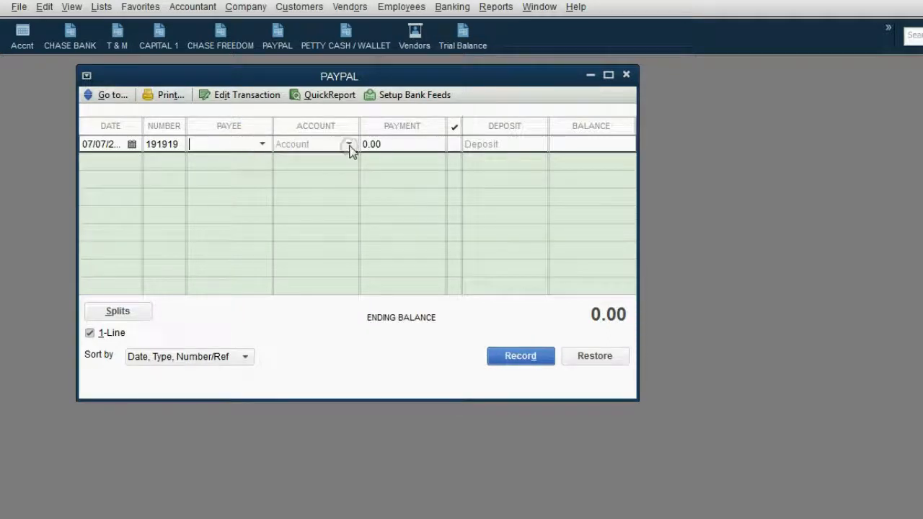
left_click(349, 144)
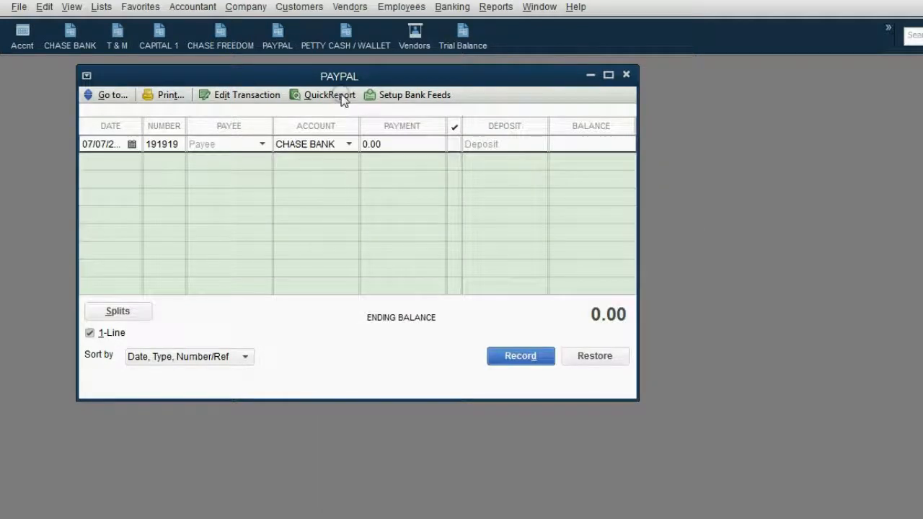
Enter a 400 deposit on the July 7 PayPal entry and open the Chase Bank register alongside
left_click_drag(339, 76, 353, 77)
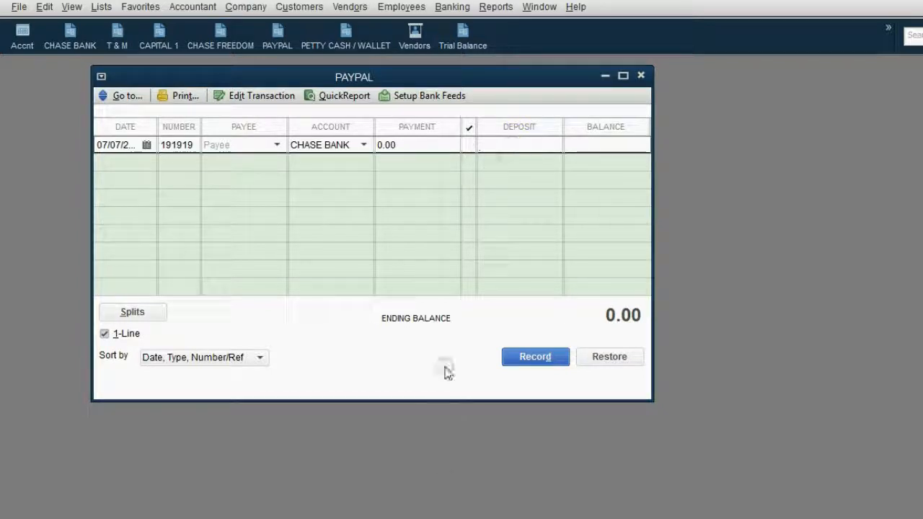
type("4")
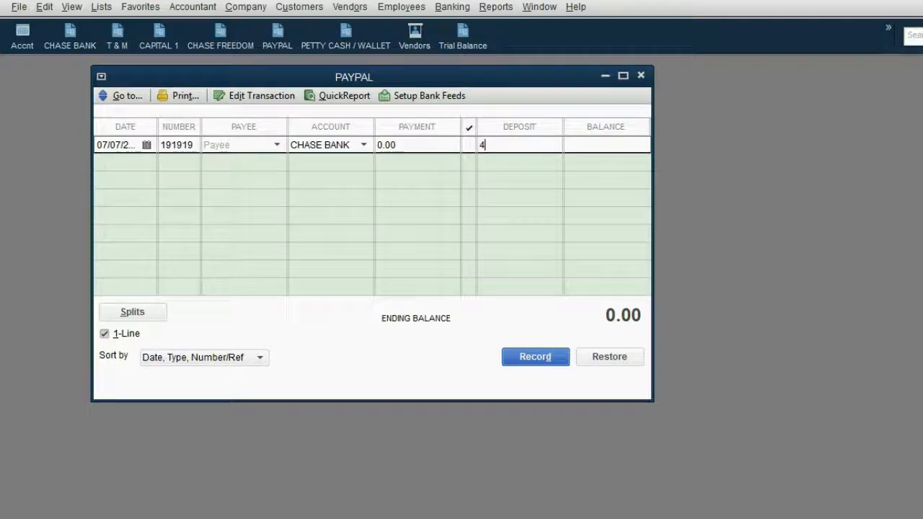
type("00")
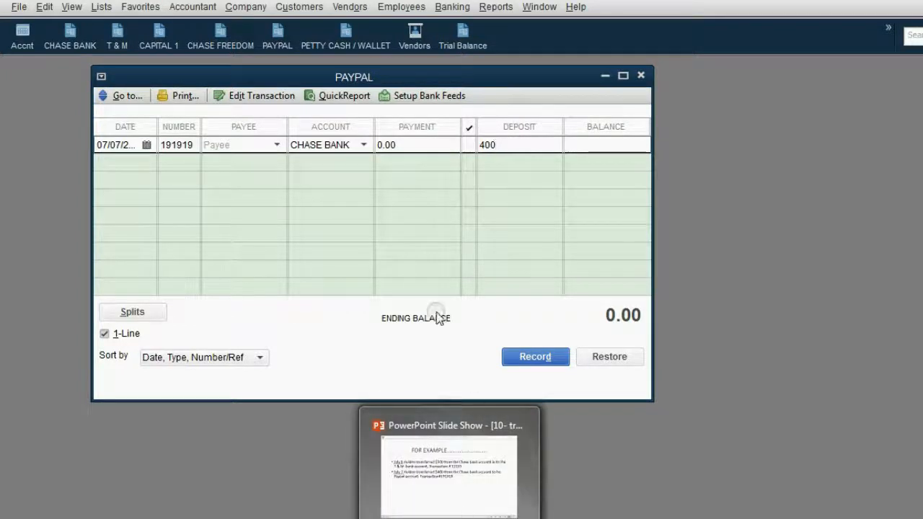
left_click_drag(354, 76, 626, 98)
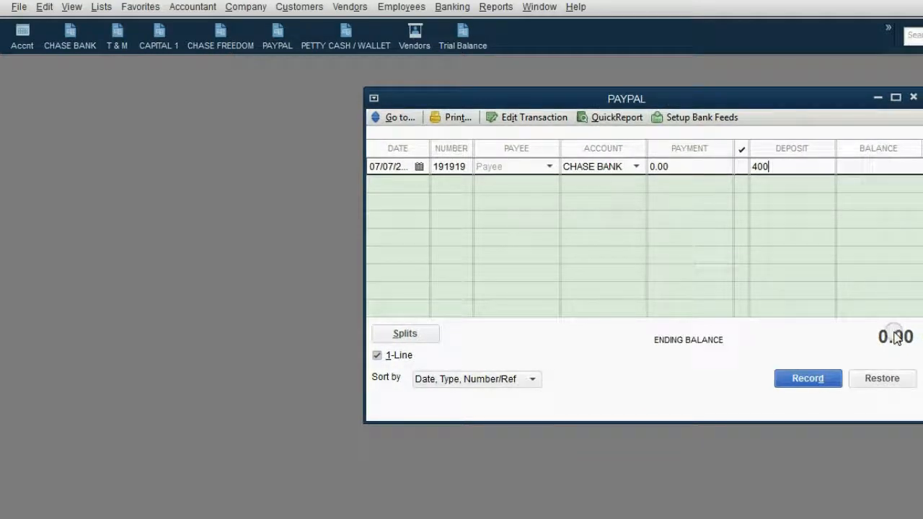
left_click(69, 36)
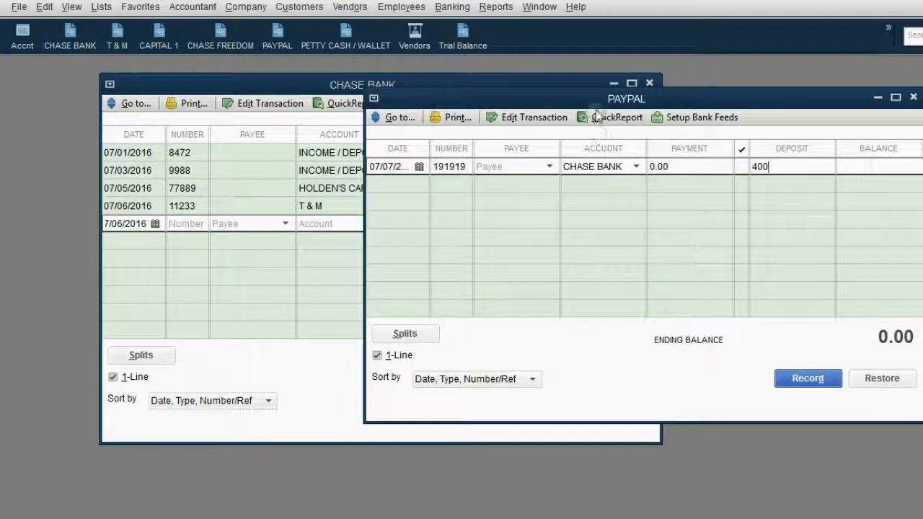
Record the $400 PayPal transfer and bring the Chase Bank register, now at 2,000.00, forward
left_click(808, 378)
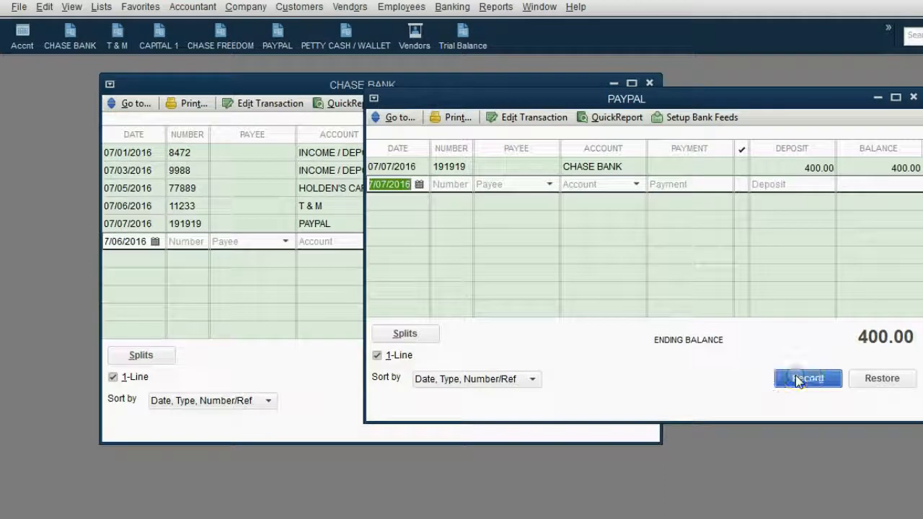
left_click(808, 378)
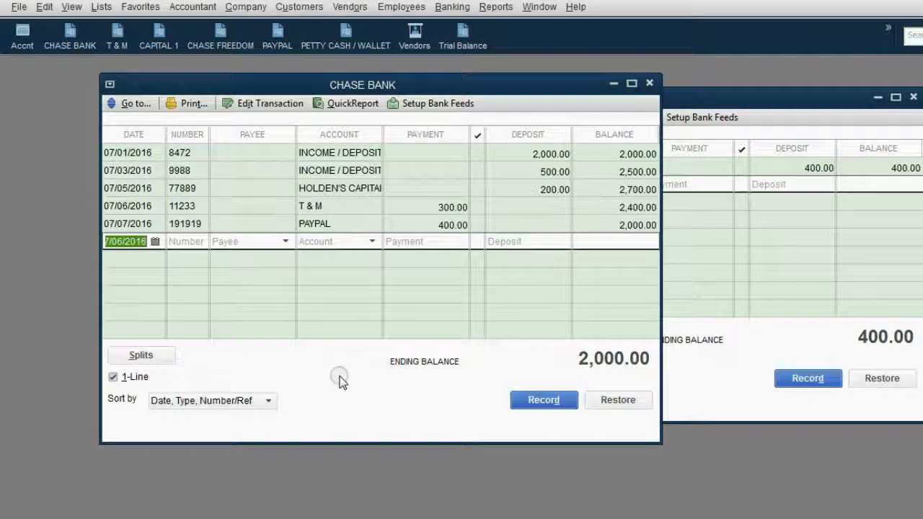
mouse_move(370, 236)
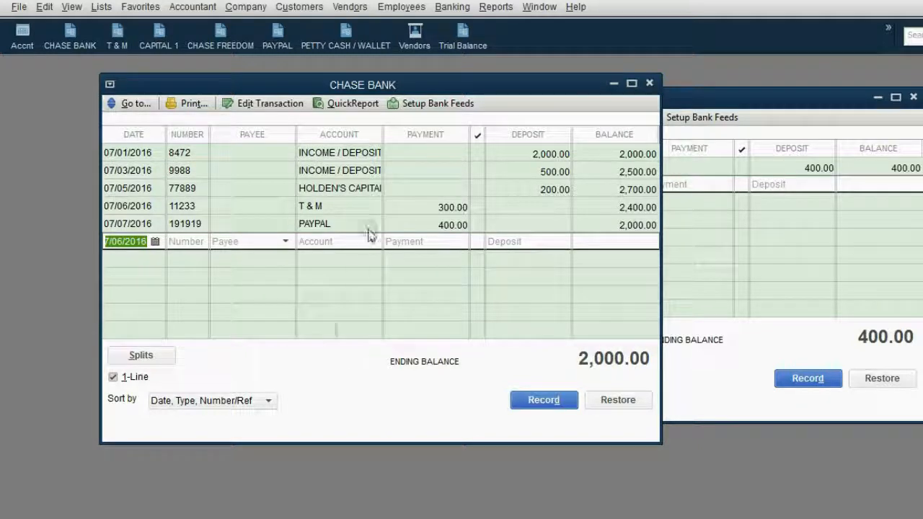